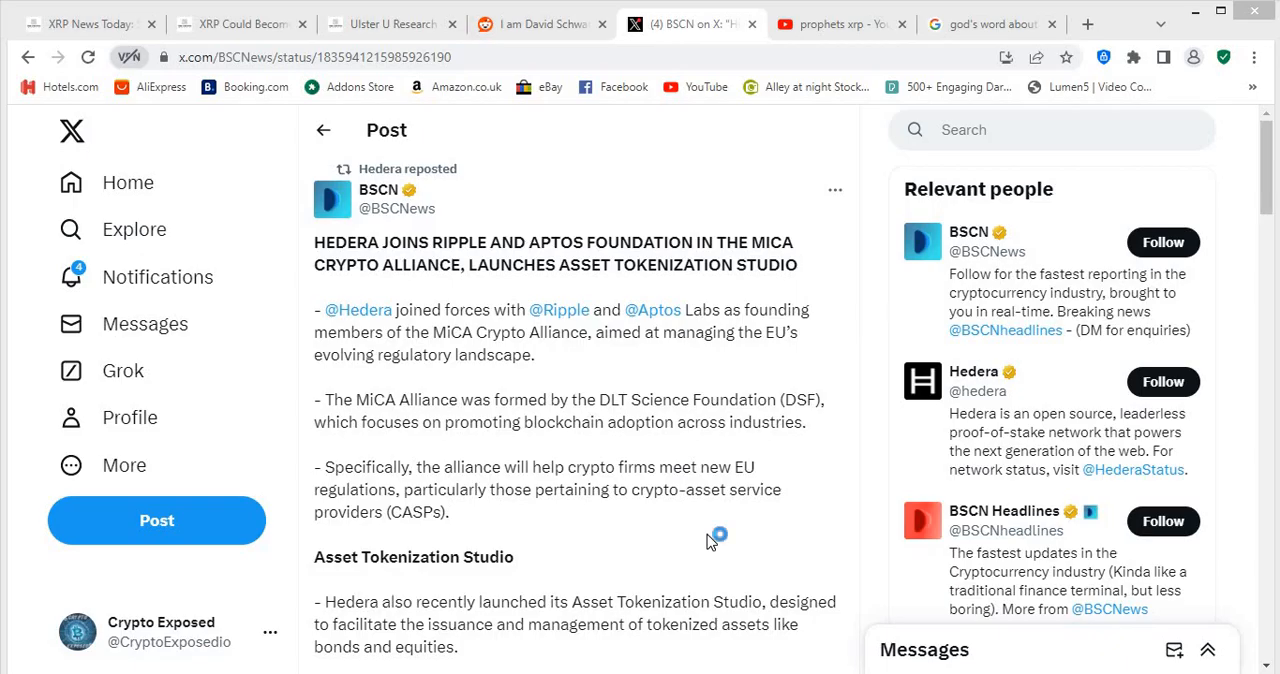
mouse_move(710, 540)
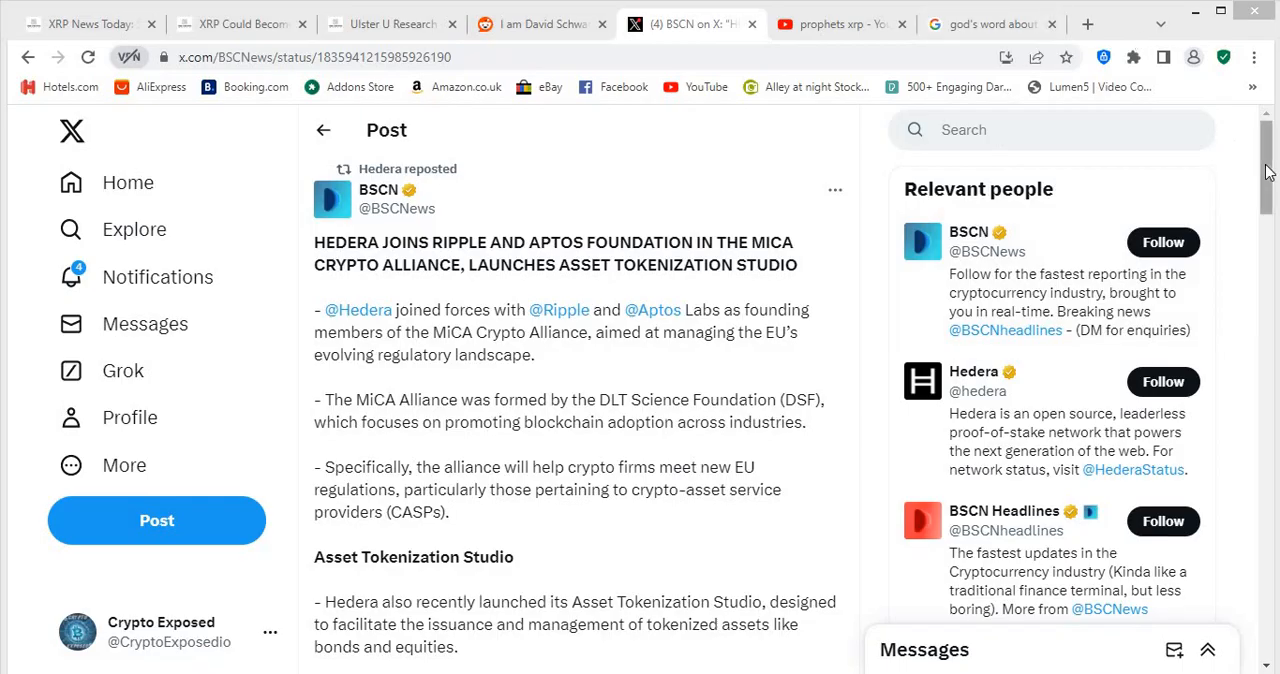
scroll(down, 3)
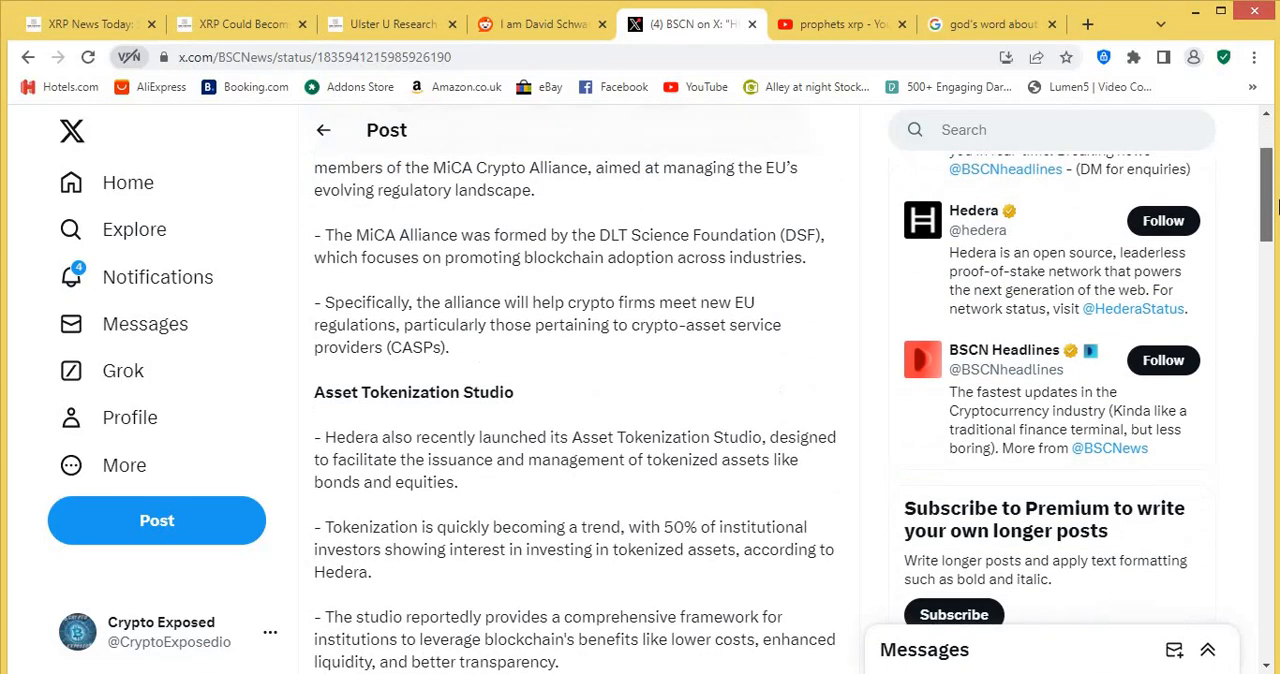
scroll(down, 3)
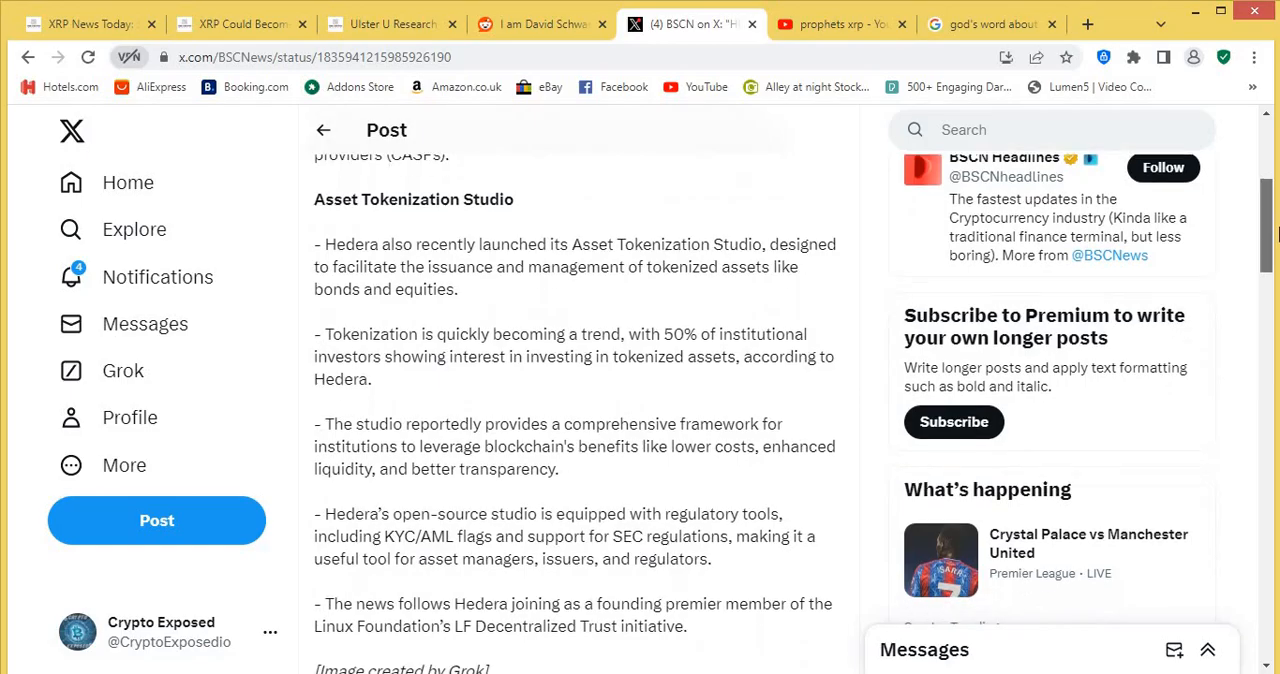
scroll(down, 3)
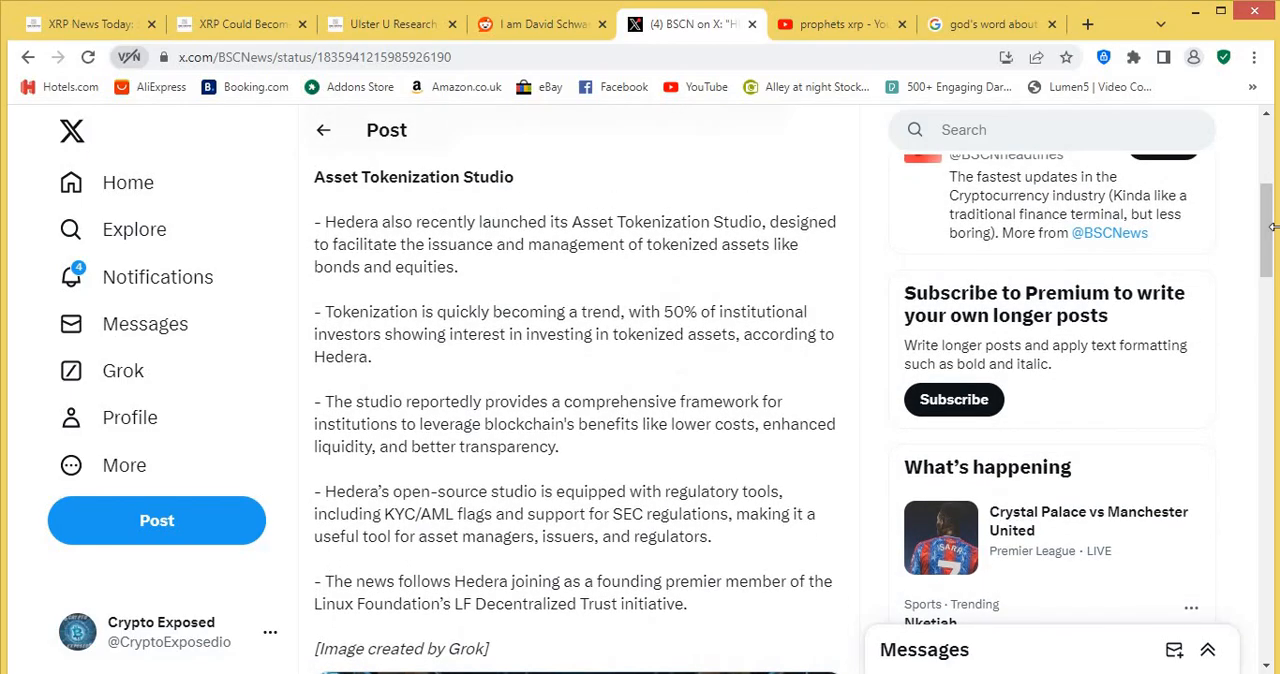